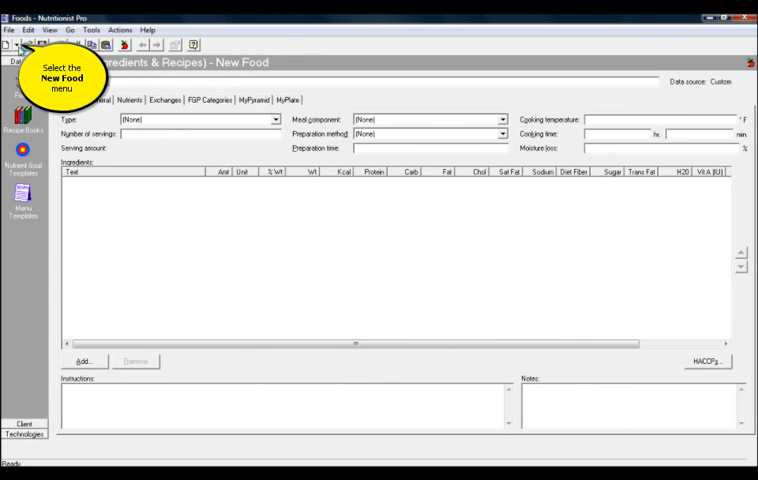
Step: Start a new recipe named Peanut Butter & Jelly Sandwich from the File menu
left_click(8, 44)
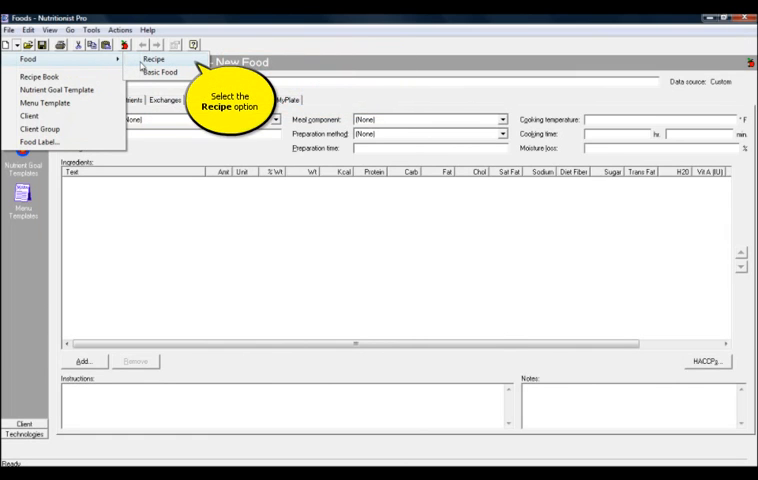
left_click(152, 60)
type("Peanut Butter & Jelly Sandwich")
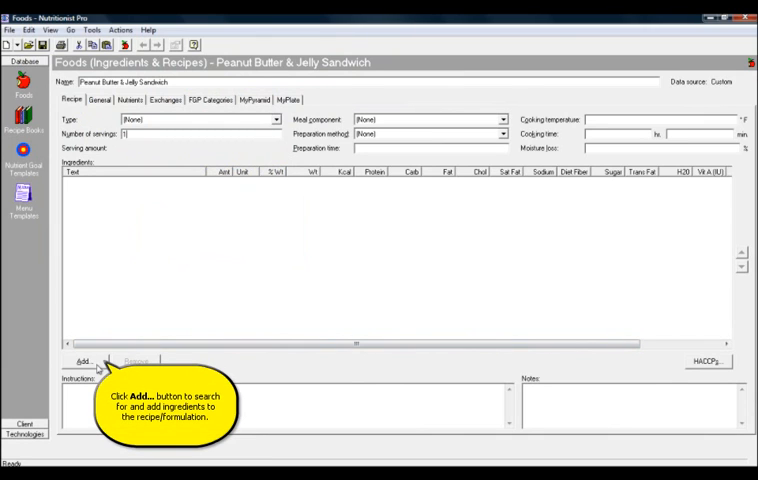
Step: Search 'whole wheat bread' and add Bread, Whole Wheat with its default amount
left_click(80, 360)
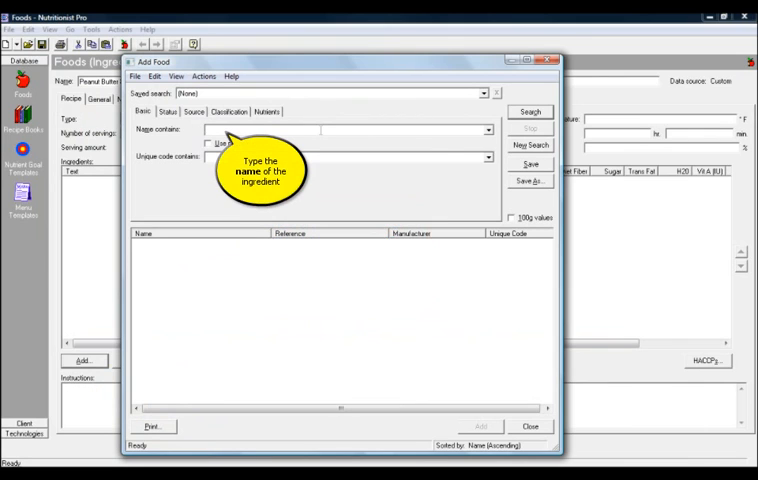
type("whole wheat bread")
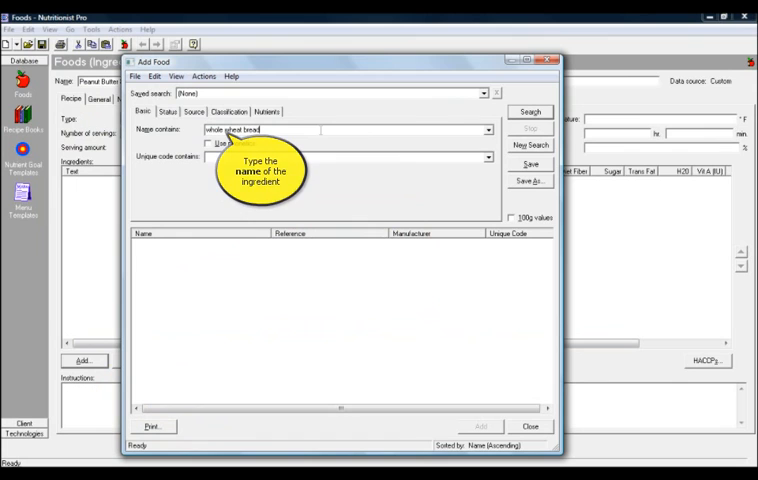
left_click(530, 112)
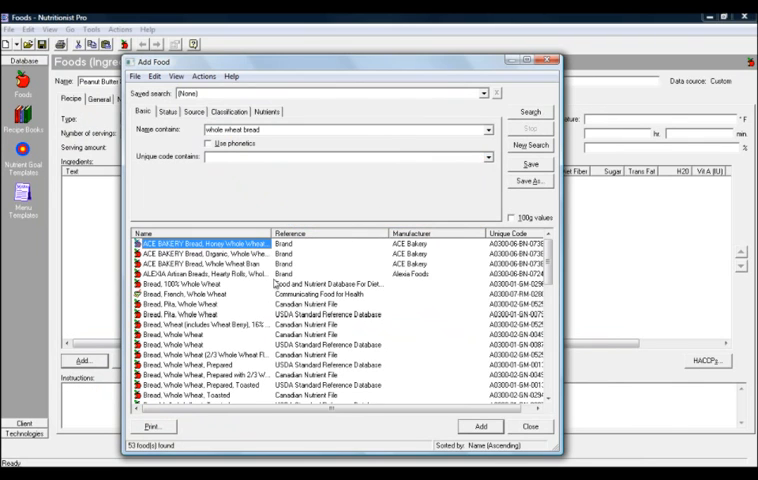
left_click(176, 344)
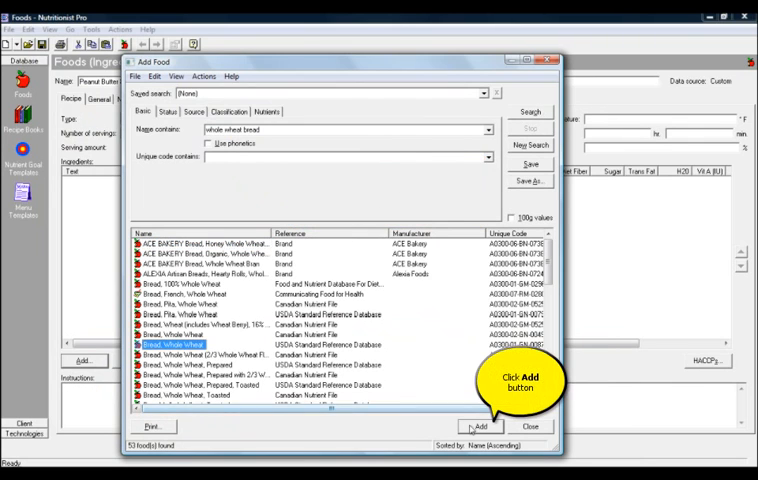
left_click(478, 426)
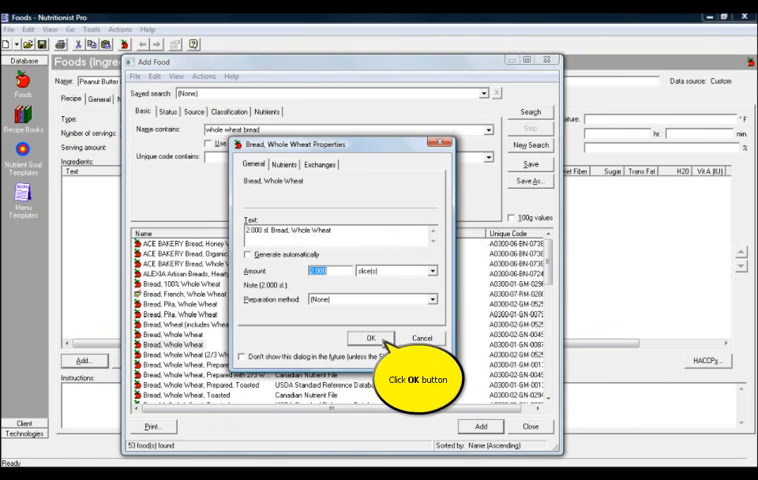
left_click(370, 336)
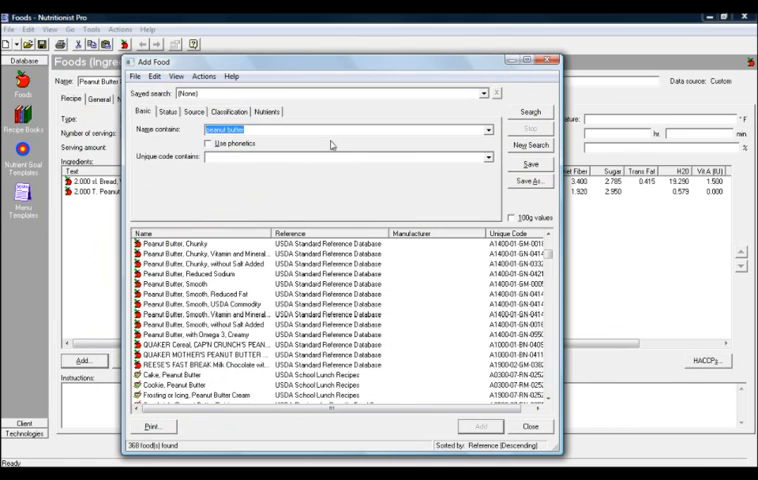
Step: Search 'grape' and add Jelly (includes Grape) with its default amount
type("grape jelly")
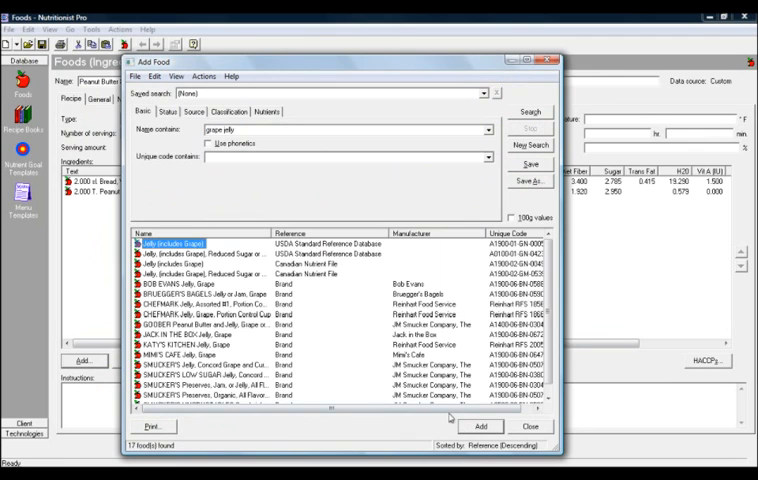
double_click(176, 242)
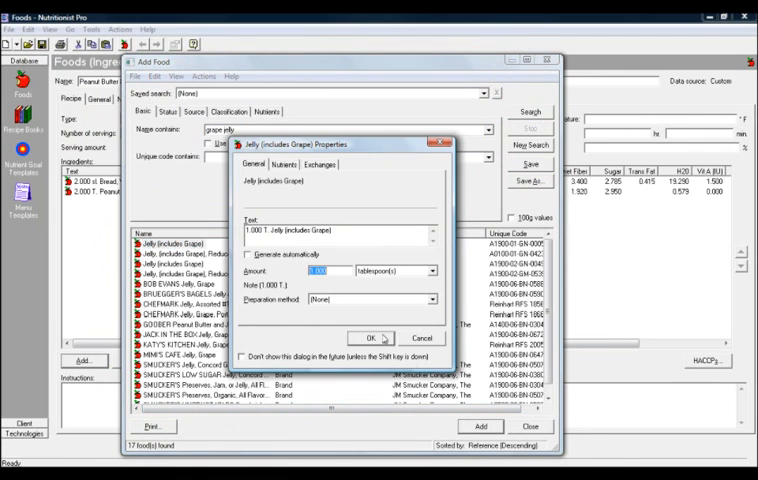
left_click(368, 336)
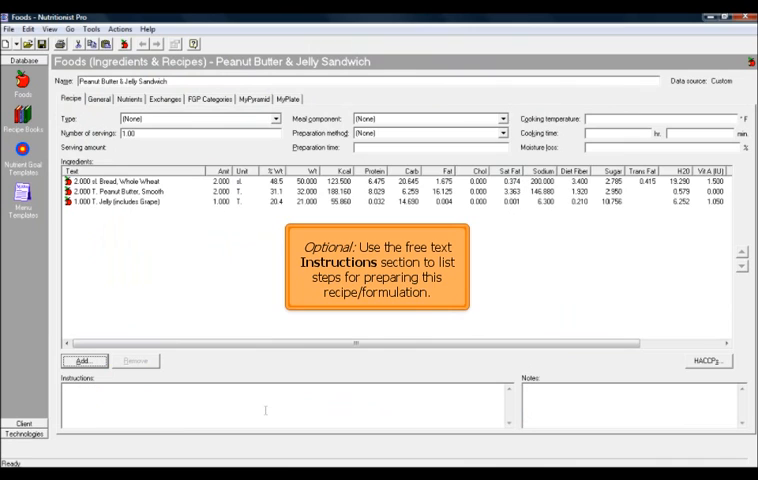
Step: Enter instructions: spread peanut butter on one slice, jelly on another, stack the bread
type("Spread peanut butter on 1 slice of bread. Spread jelly on another slice of bread. Stack bread on top of each other so that the jelly and peanut butter hold the bread together in the middle.")
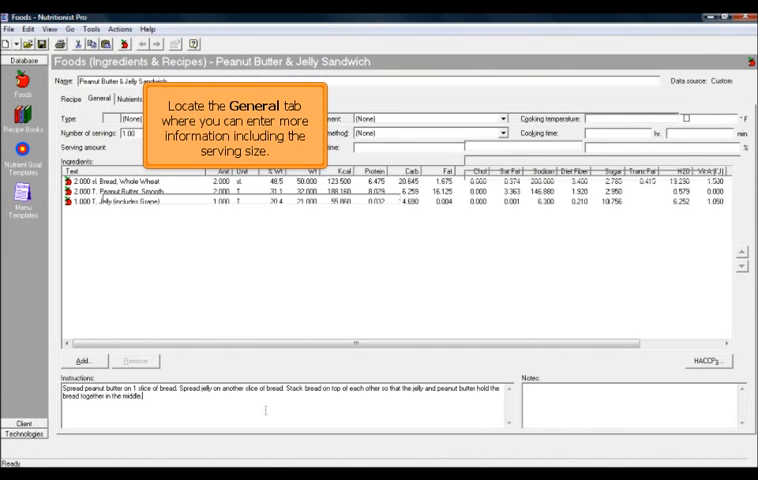
Step: Classify as Combination Food: Sandwich in General details with serving note '1 item = 1 sandwich'
left_click(100, 100)
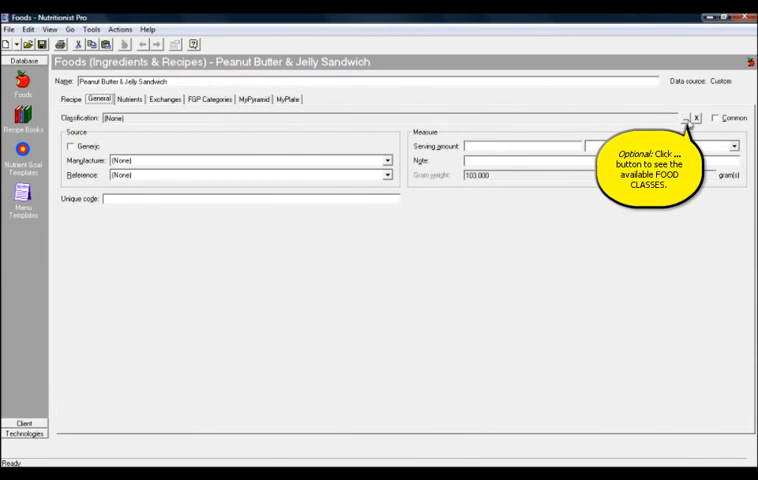
left_click(684, 118)
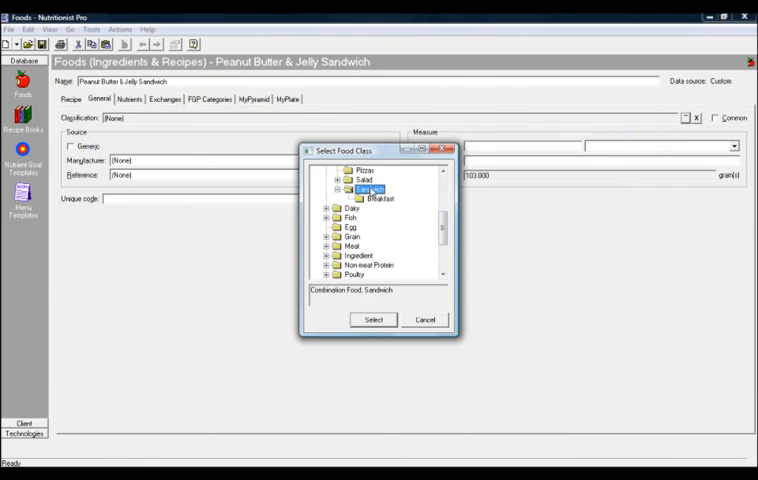
left_click(372, 320)
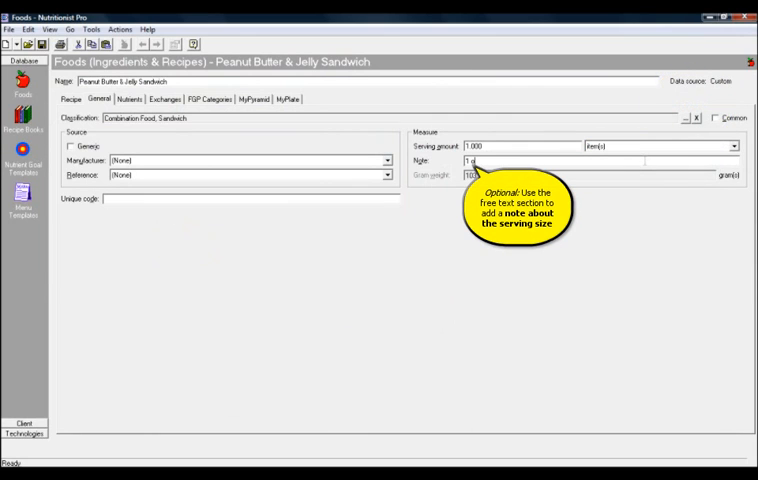
type("1 item = 1 sandwich")
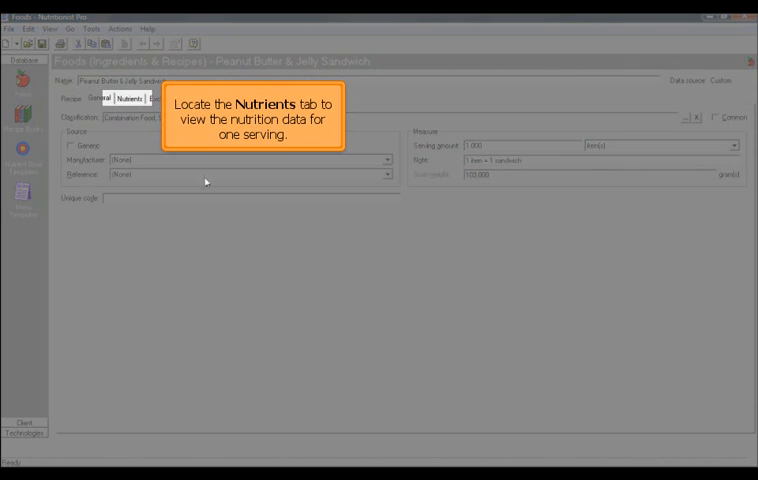
Step: View the Nutrients data for one serving, then bring up the Food Reports window
left_click(128, 98)
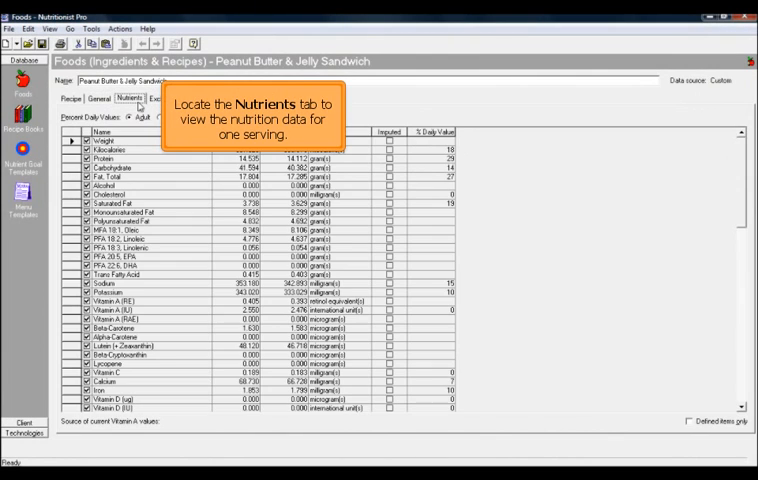
left_click(128, 98)
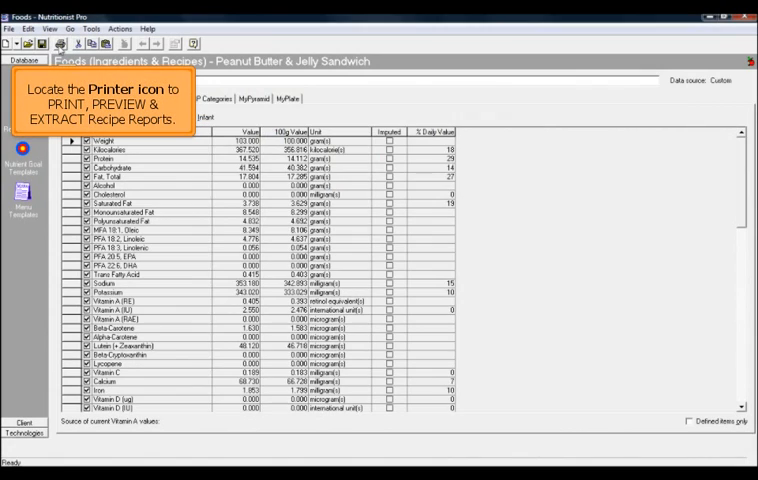
left_click(60, 44)
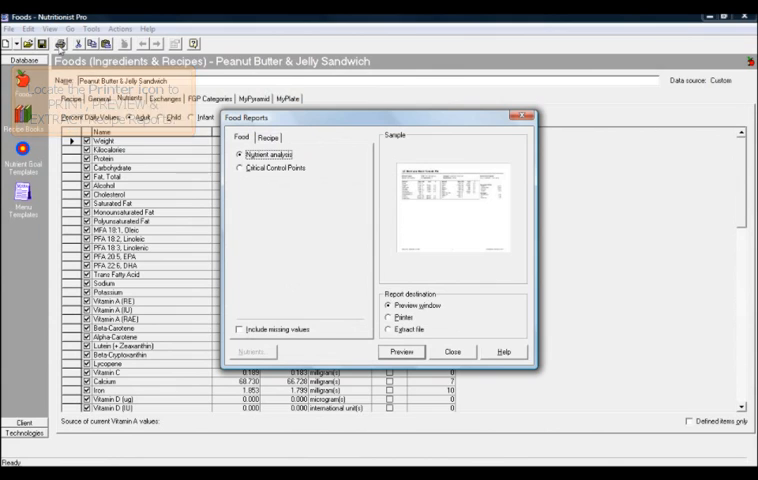